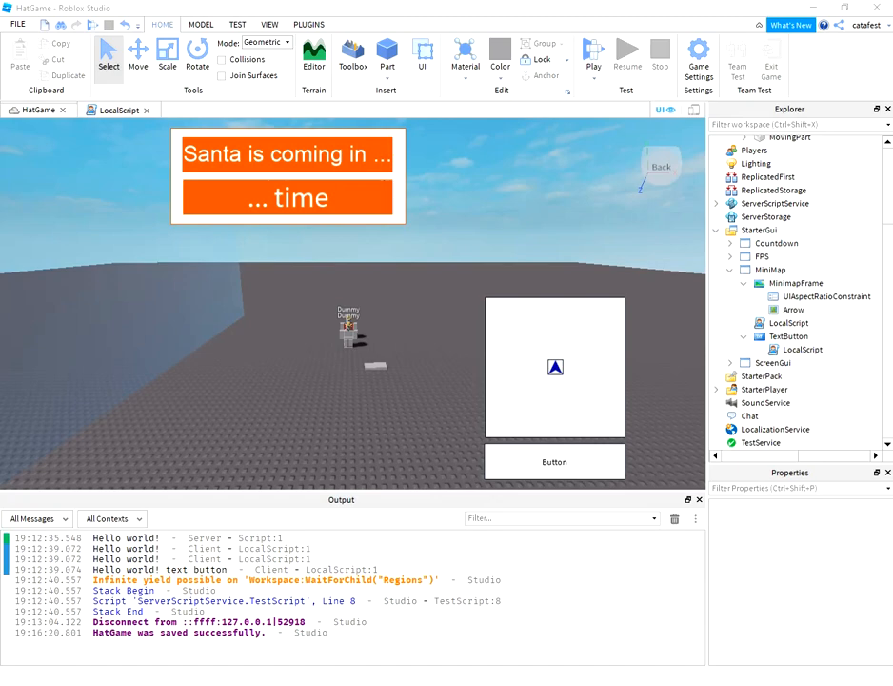
{"action": "mouse_move", "coordinate": [606, 278]}
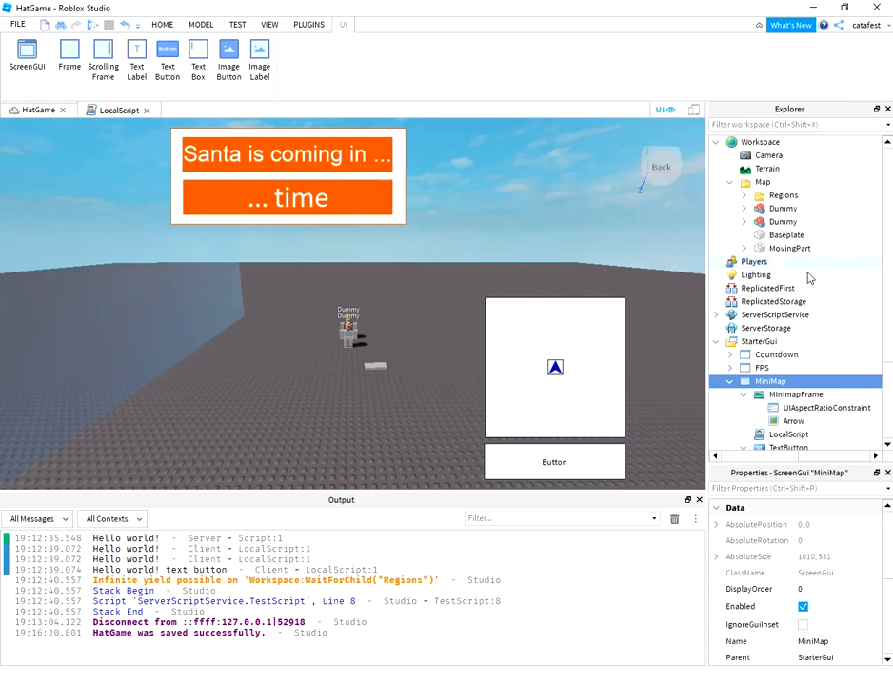
- Locate the toggle button's LocalScript under TextButton in the Explorer
{"action": "scroll", "scroll_direction": "down", "scroll_amount": 3}
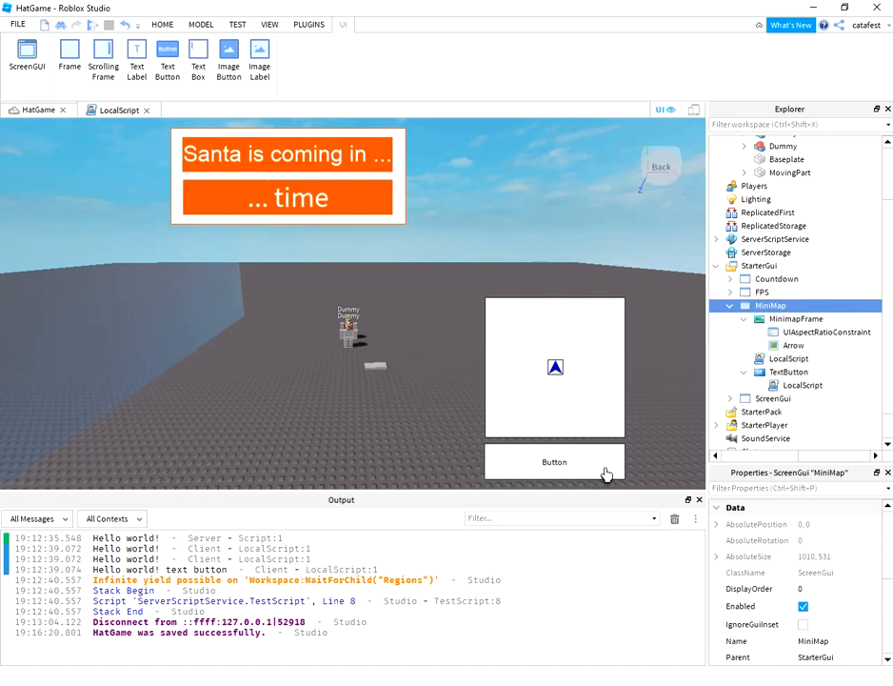
{"action": "mouse_move", "coordinate": [604, 240]}
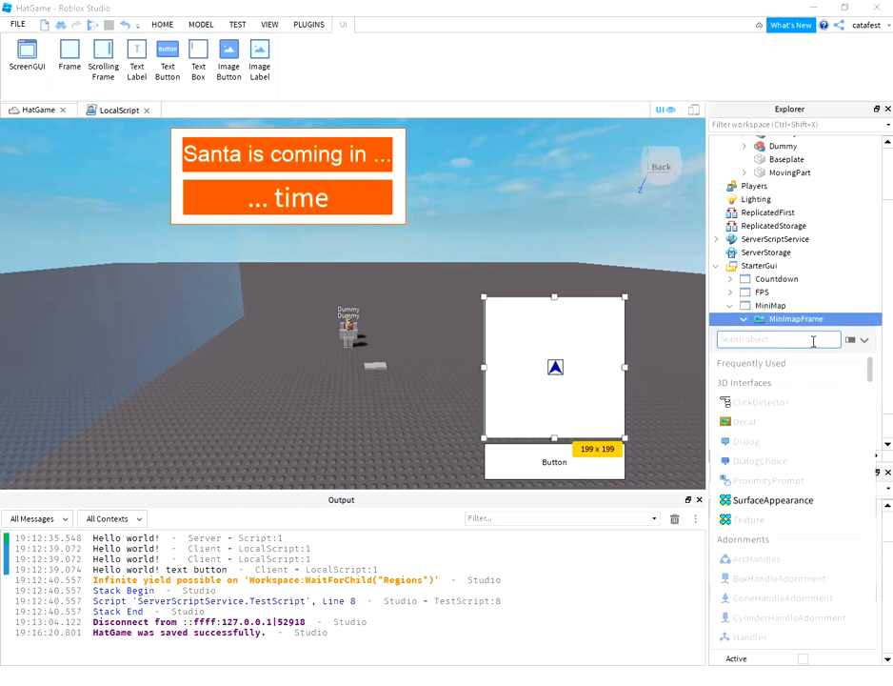
{"action": "type", "text": "View"}
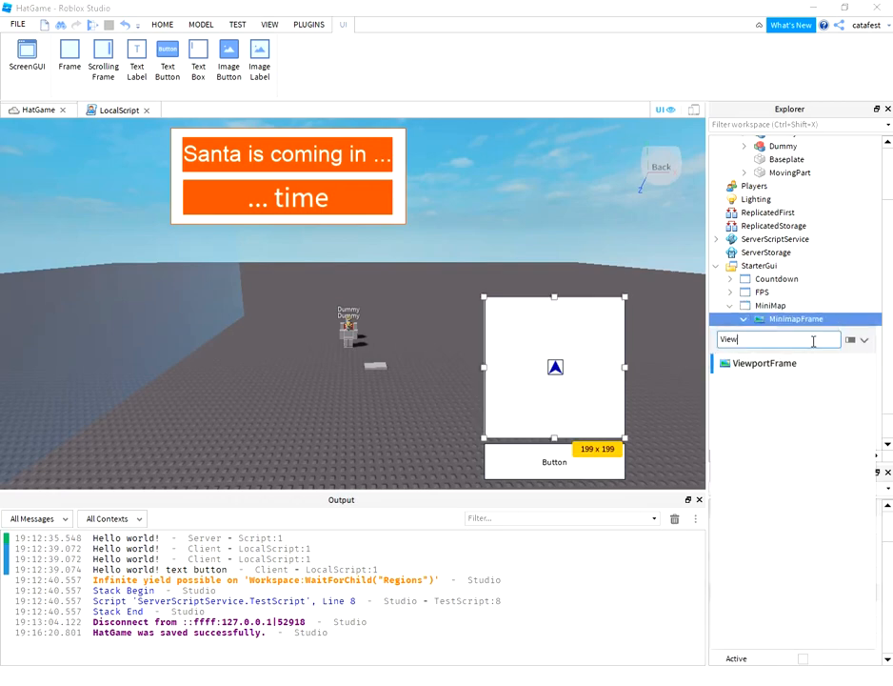
{"action": "mouse_move", "coordinate": [827, 303]}
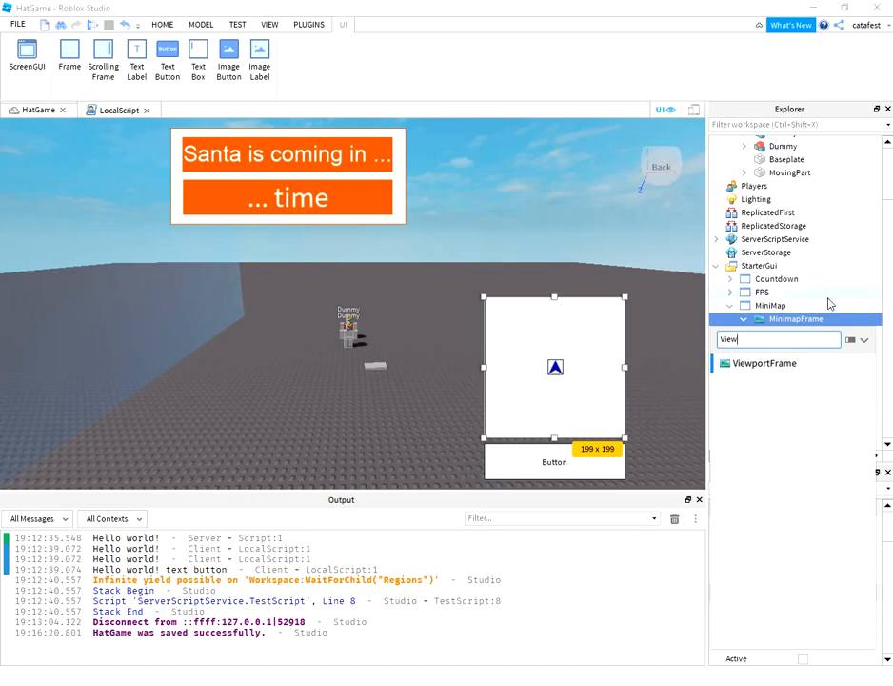
{"action": "left_click", "coordinate": [732, 318]}
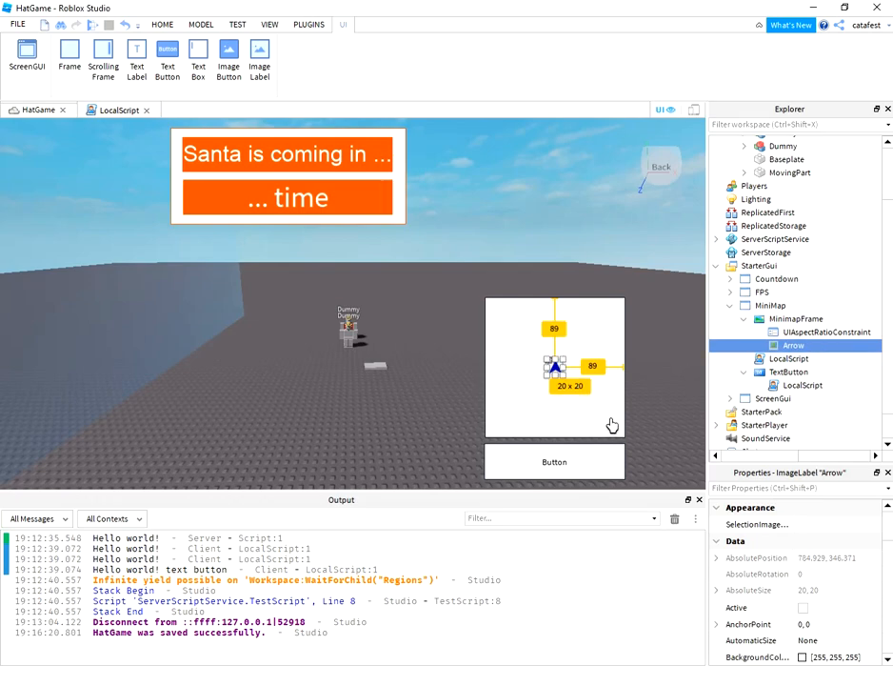
{"action": "mouse_move", "coordinate": [575, 390]}
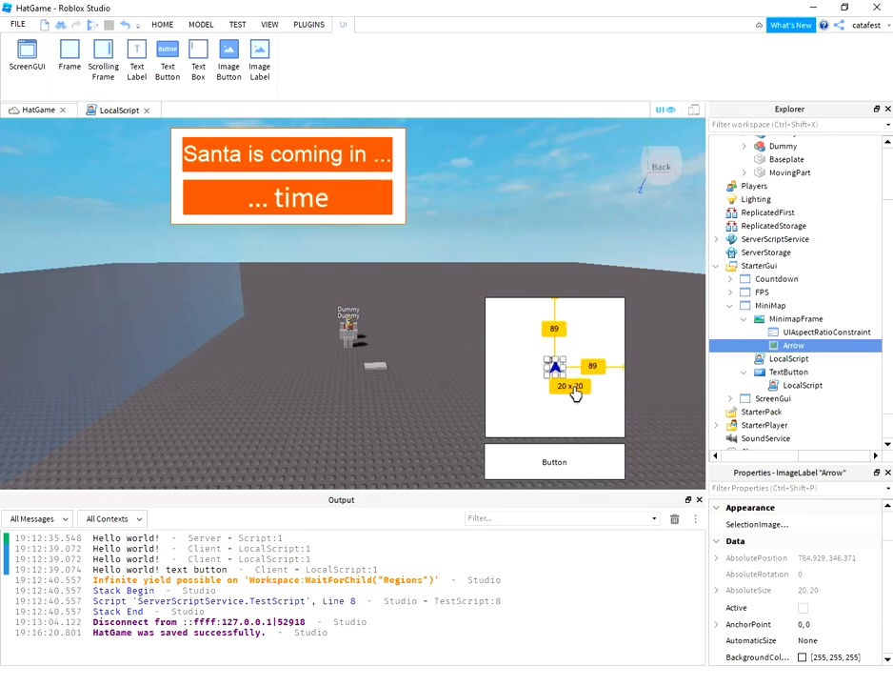
{"action": "mouse_move", "coordinate": [793, 266]}
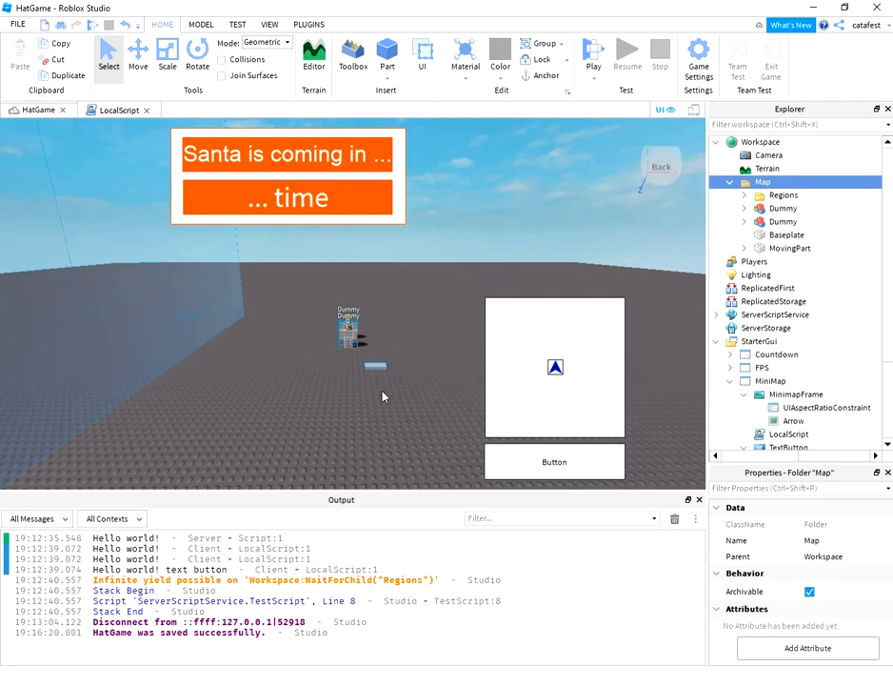
{"action": "mouse_move", "coordinate": [650, 286]}
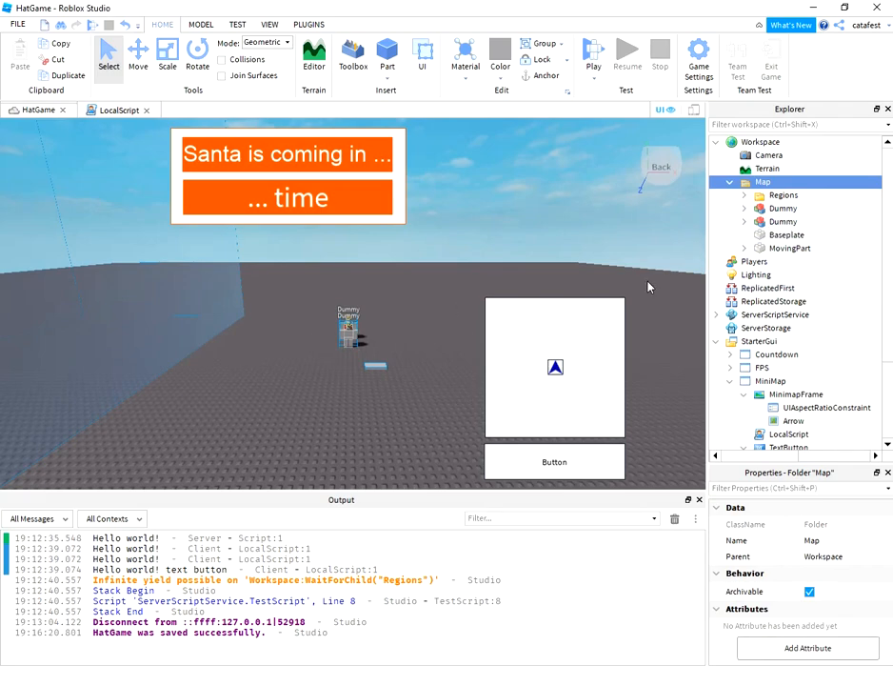
{"action": "scroll", "scroll_direction": "down", "scroll_amount": 3}
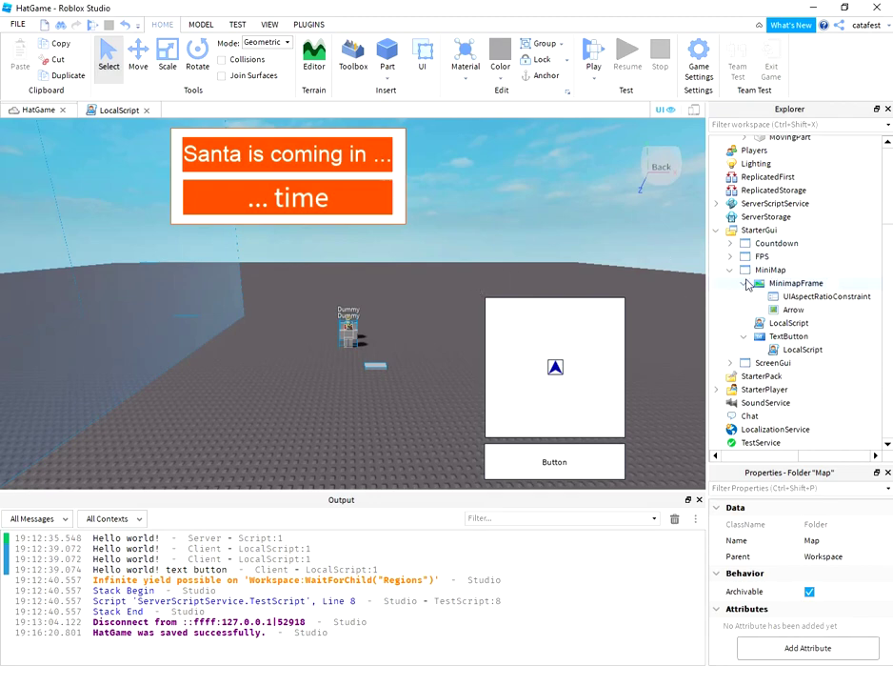
{"action": "left_click", "coordinate": [782, 324]}
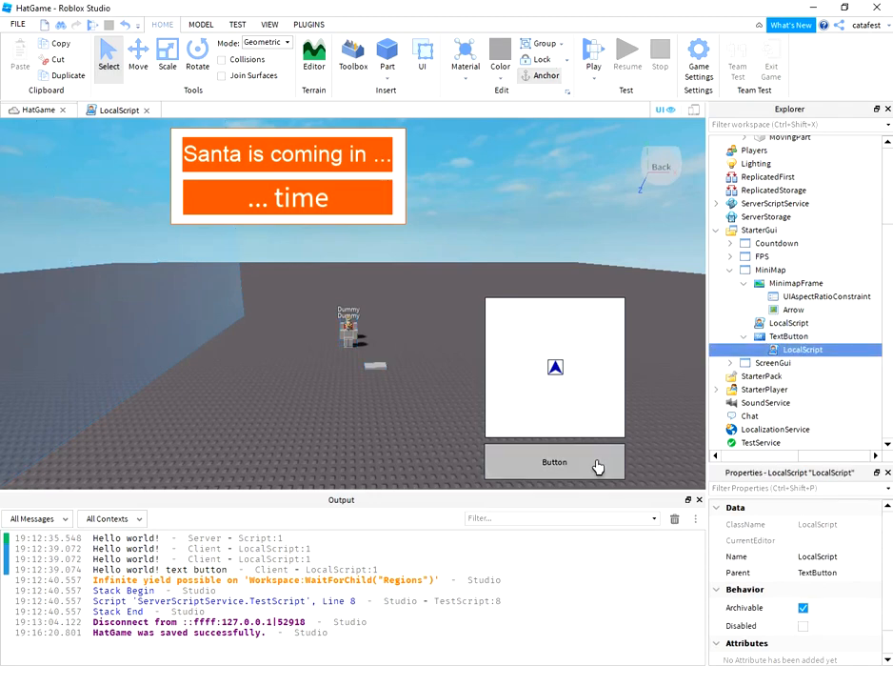
- Bring up its click handler and highlight the MouseButton1Click event
{"action": "double_click", "coordinate": [799, 351]}
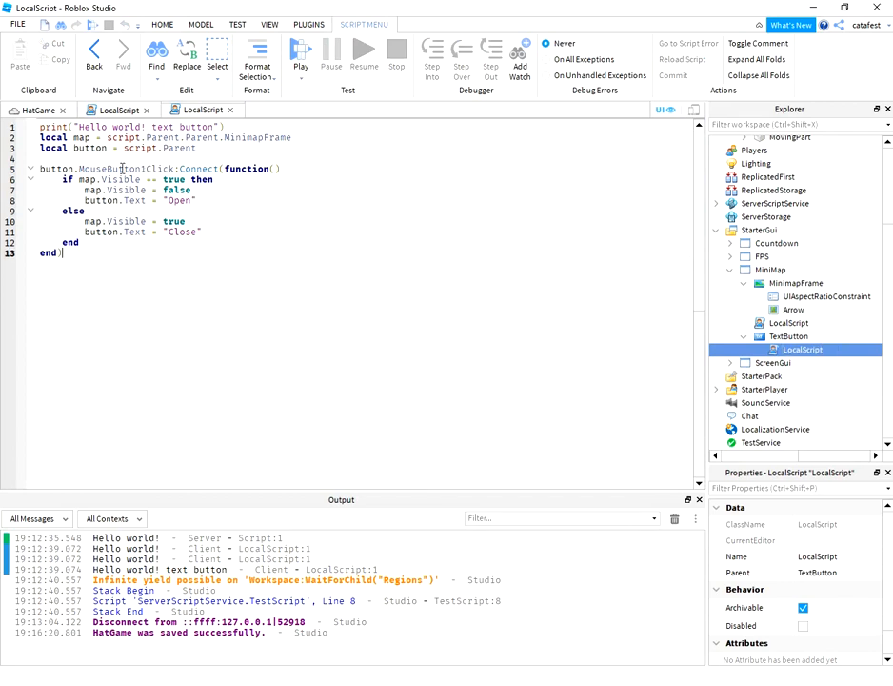
{"action": "double_click", "coordinate": [114, 167]}
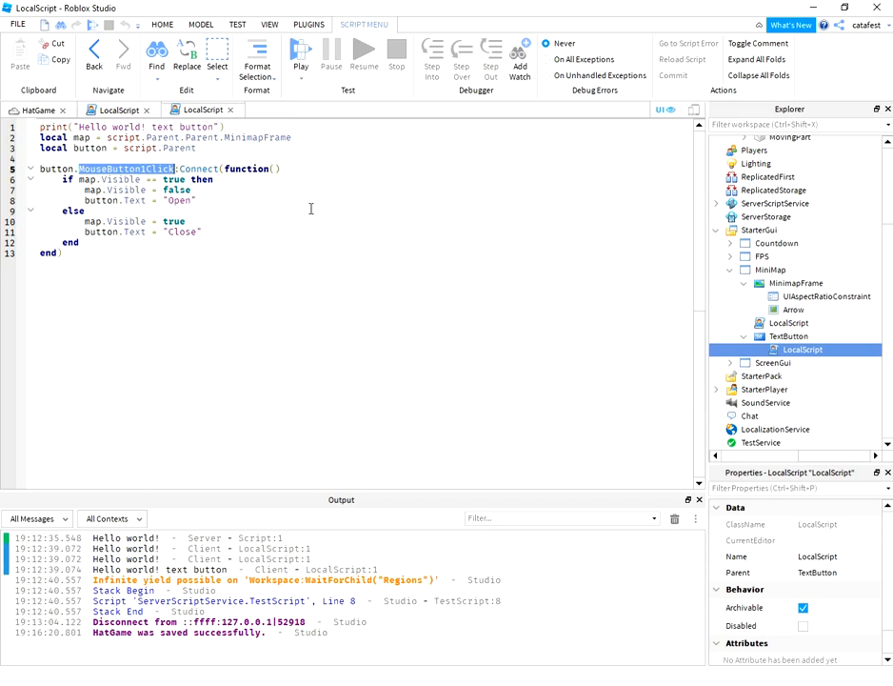
{"action": "mouse_move", "coordinate": [228, 225]}
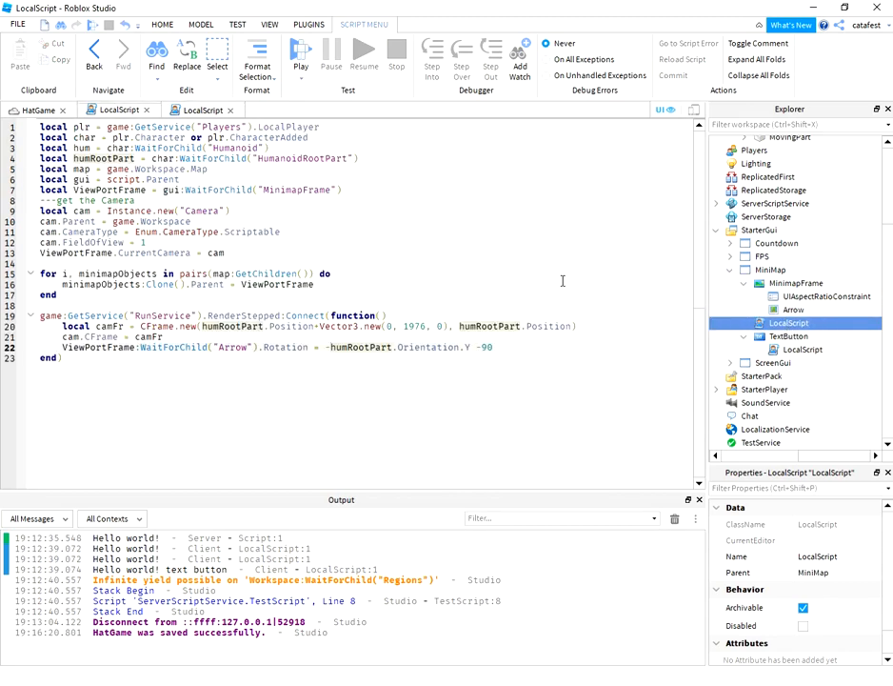
{"action": "mouse_move", "coordinate": [558, 294]}
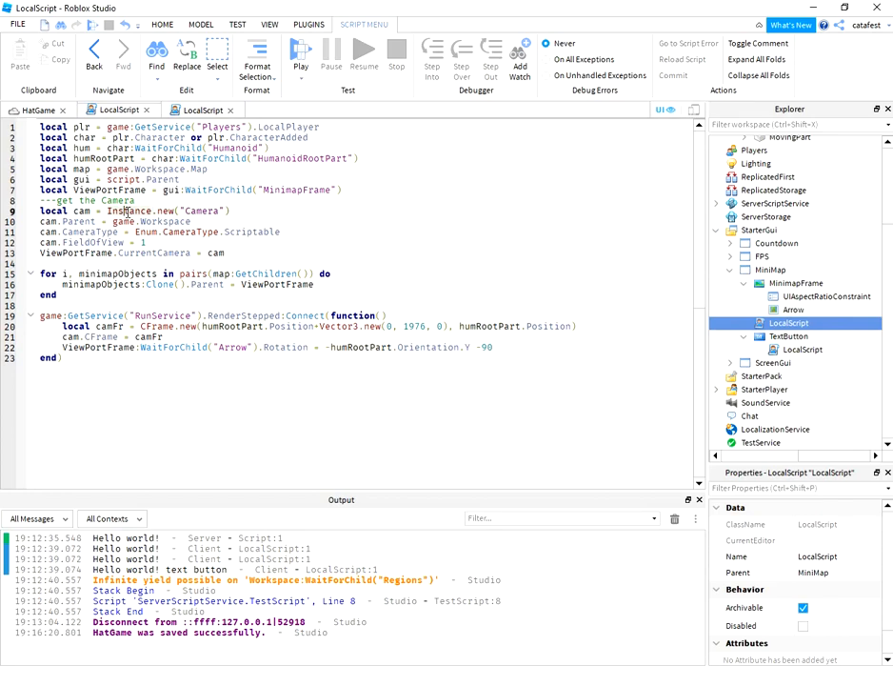
- Highlight the Instance call where the viewport camera is created in the MiniMap script
{"action": "double_click", "coordinate": [129, 210]}
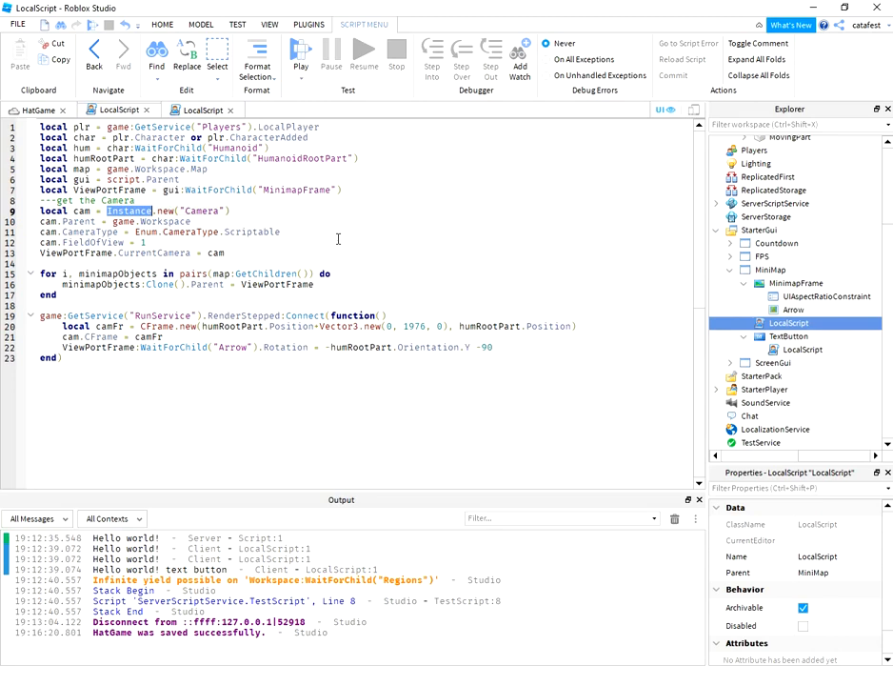
{"action": "mouse_move", "coordinate": [328, 251]}
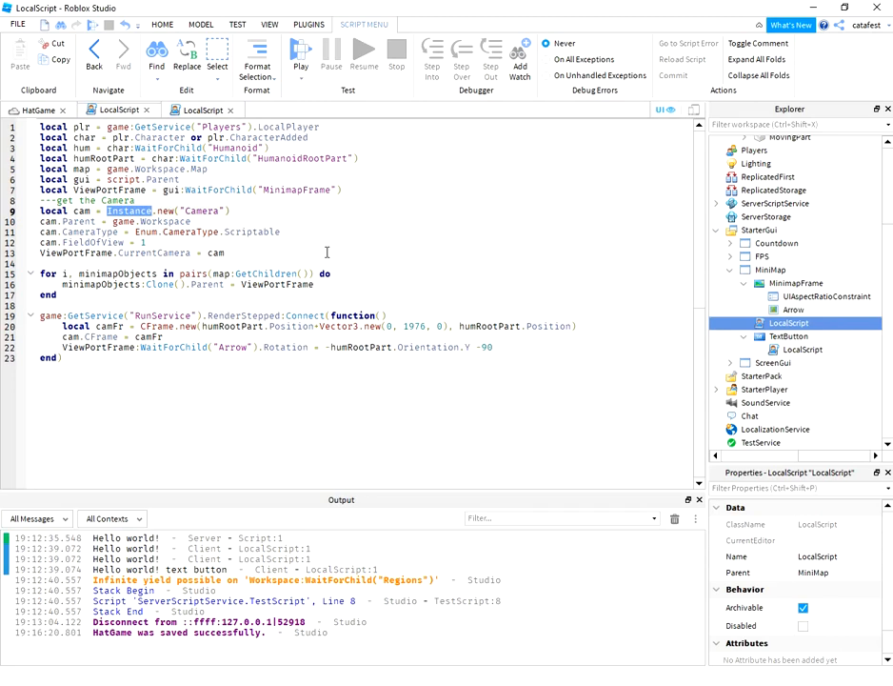
{"action": "mouse_move", "coordinate": [272, 221]}
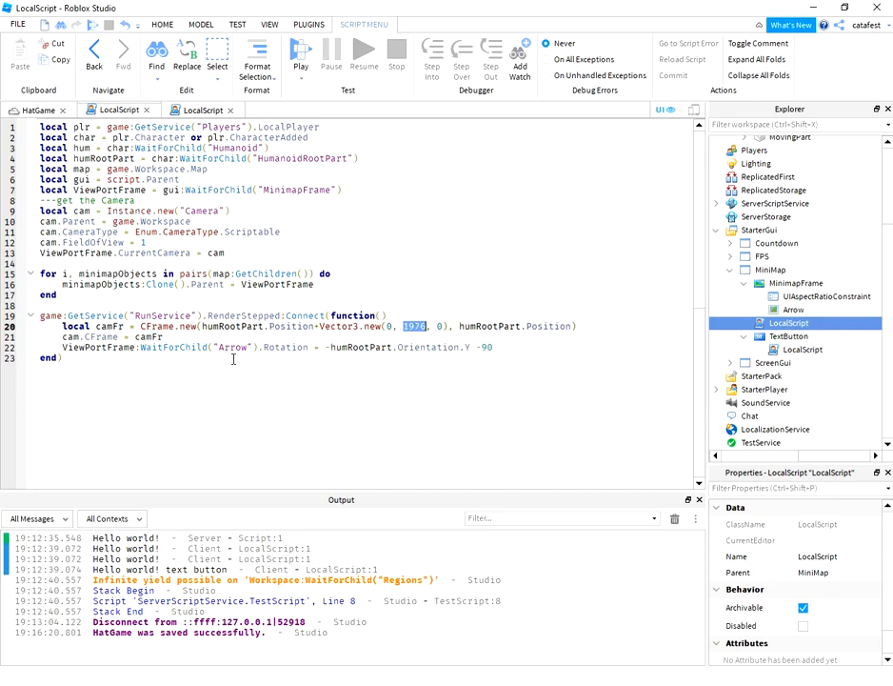
{"action": "mouse_move", "coordinate": [371, 270]}
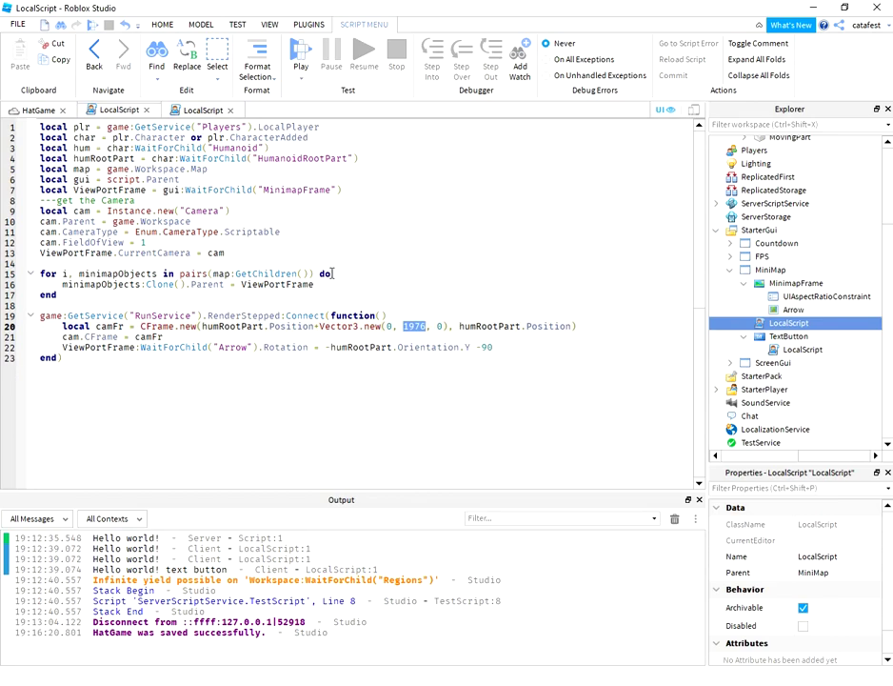
{"action": "mouse_move", "coordinate": [530, 293]}
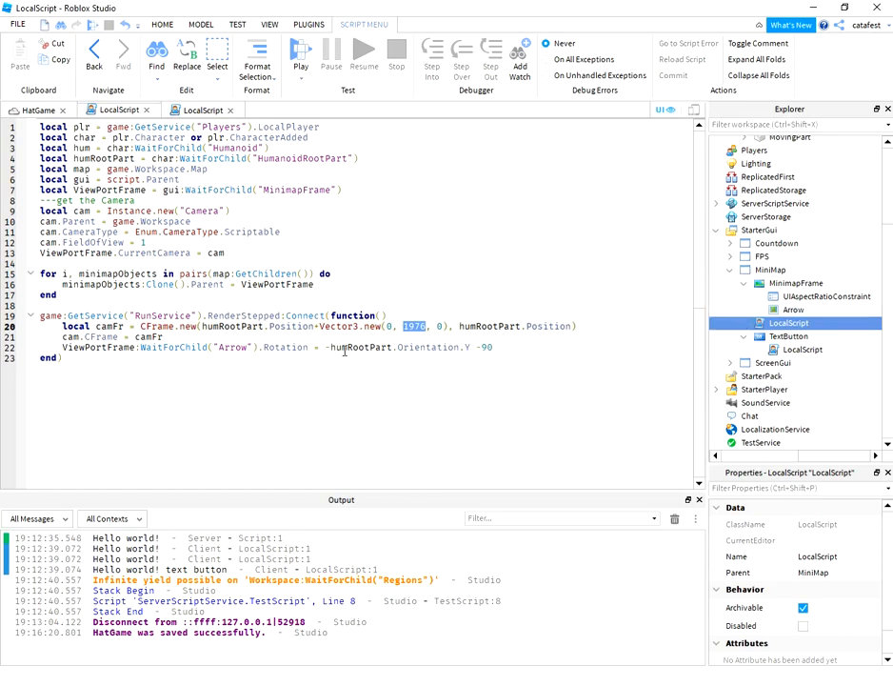
{"action": "mouse_move", "coordinate": [407, 346]}
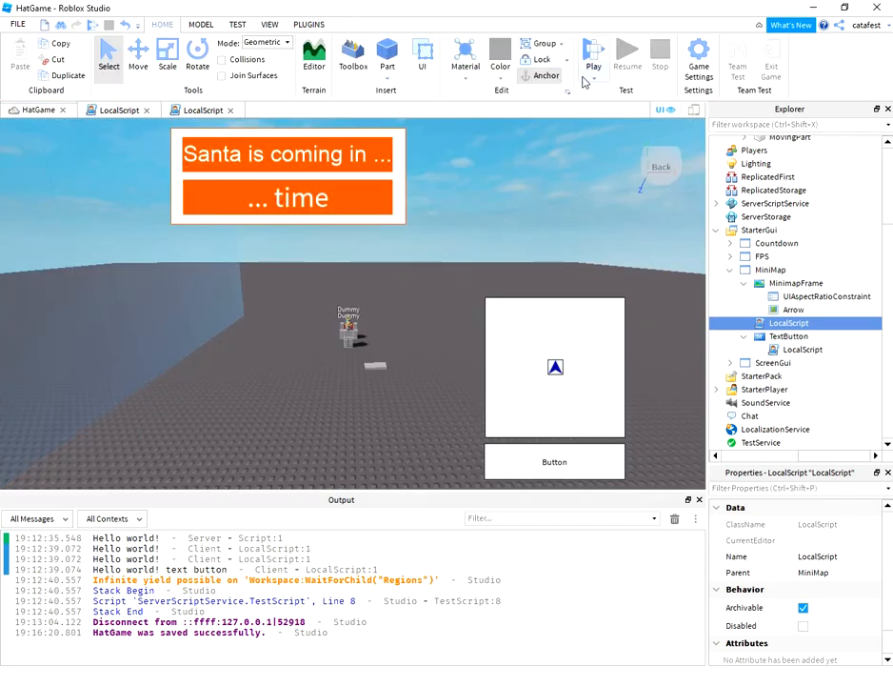
- Launch a play test of HatGame from the Home ribbon
{"action": "left_click", "coordinate": [592, 49]}
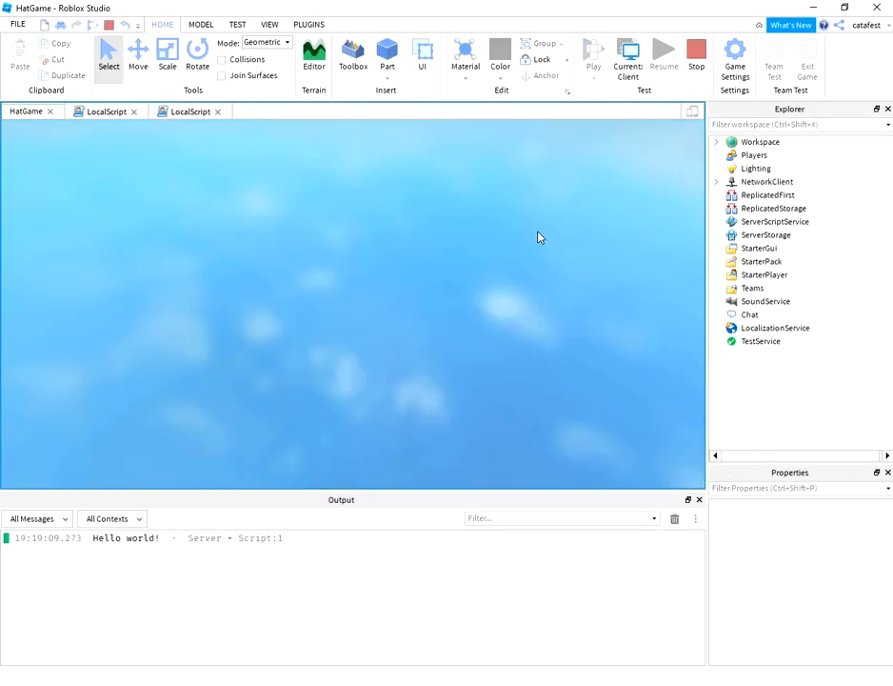
{"action": "left_click", "coordinate": [107, 111]}
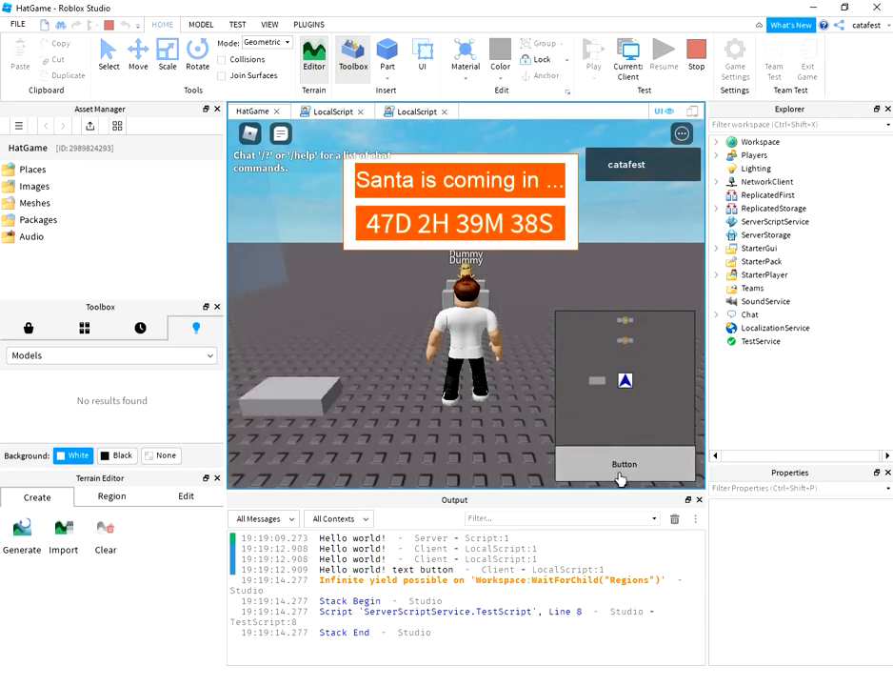
- Toggle the in-game button to hide the minimap, then show it again
{"action": "left_click", "coordinate": [625, 465]}
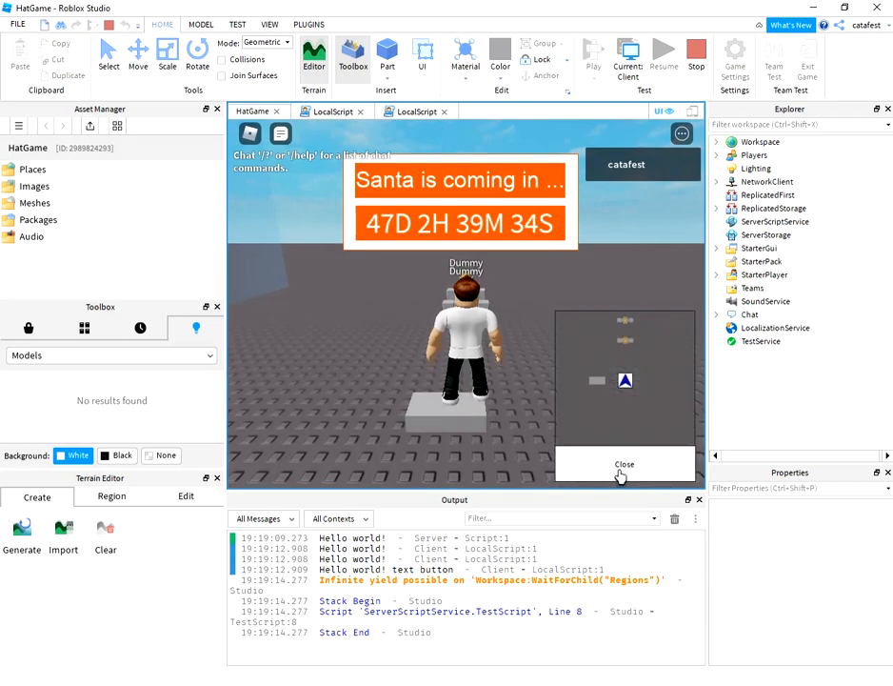
{"action": "left_click", "coordinate": [624, 465]}
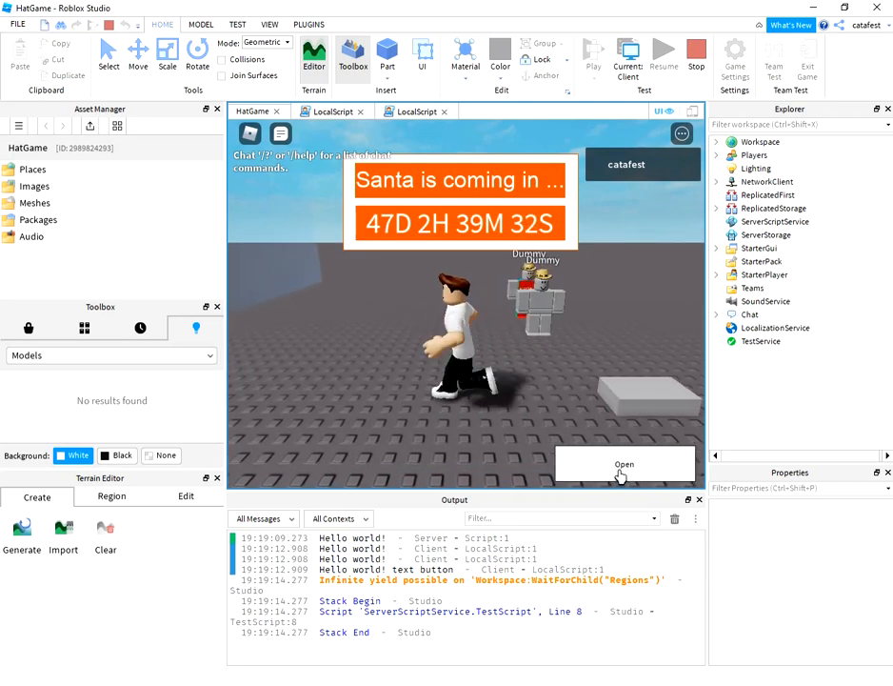
{"action": "left_click", "coordinate": [625, 464]}
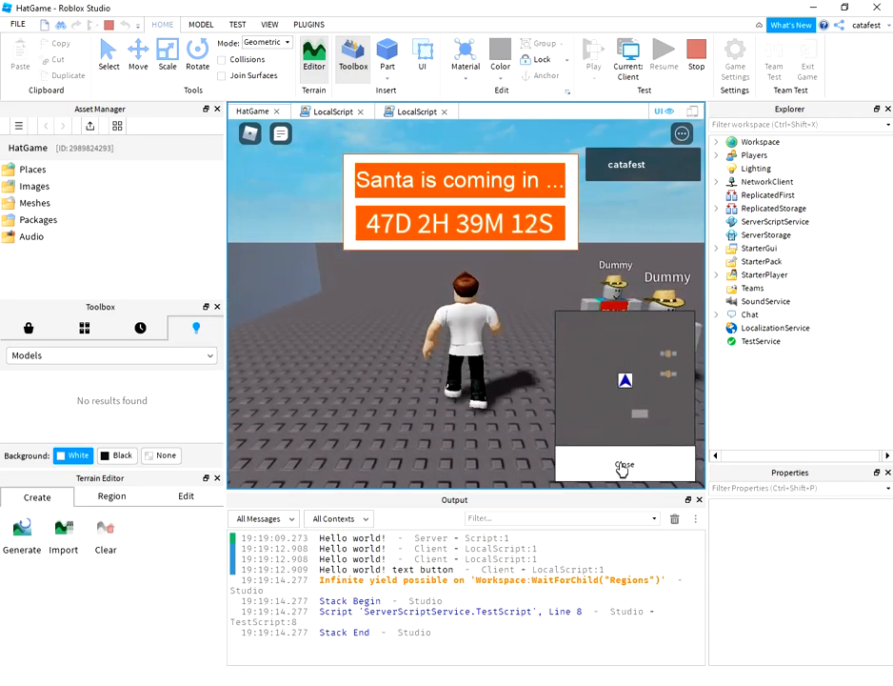
{"action": "mouse_move", "coordinate": [660, 196]}
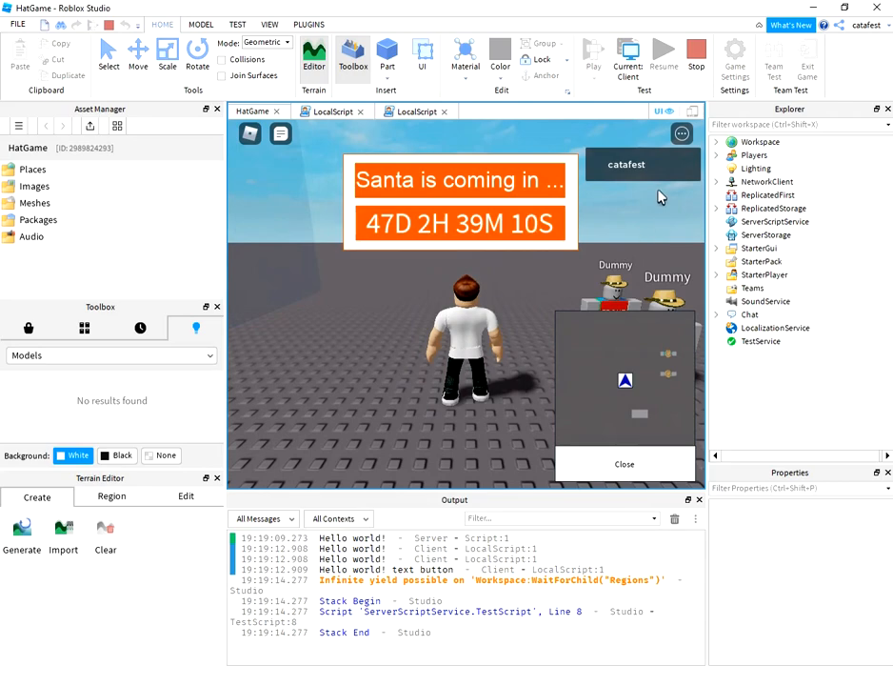